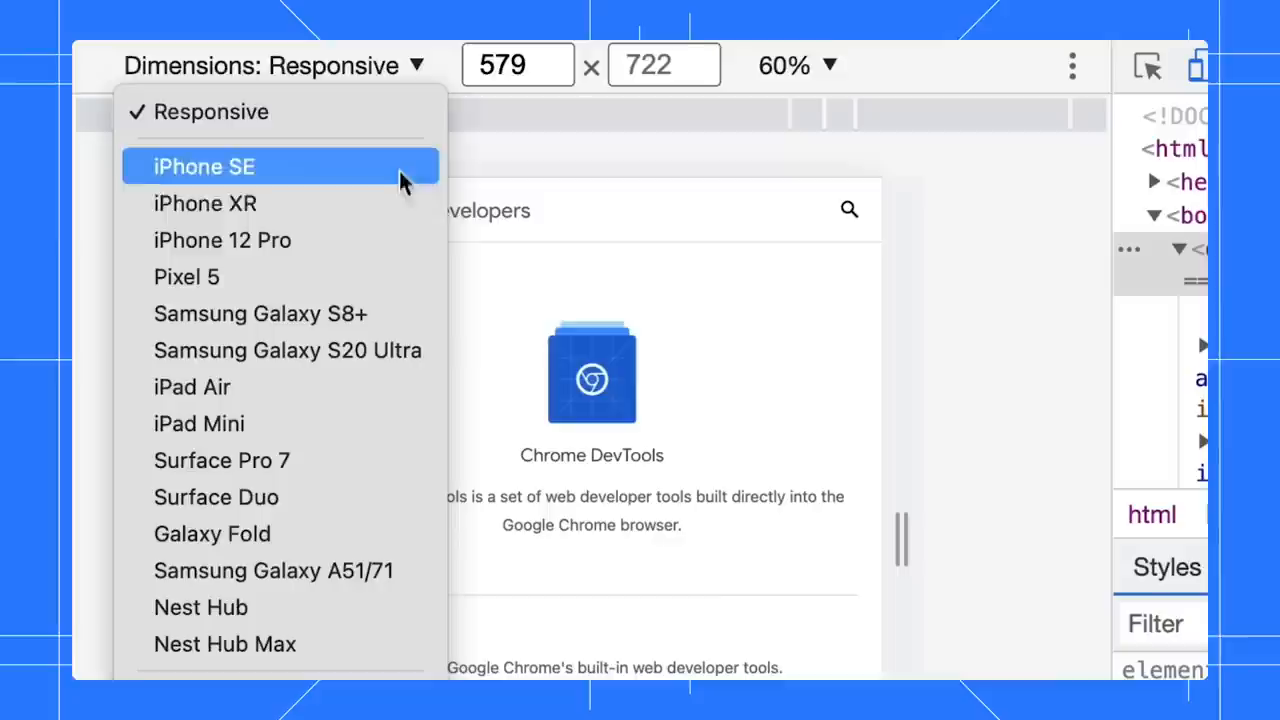
Step: Show the emulated device list, hovering over iPhone SE
left_click(204, 166)
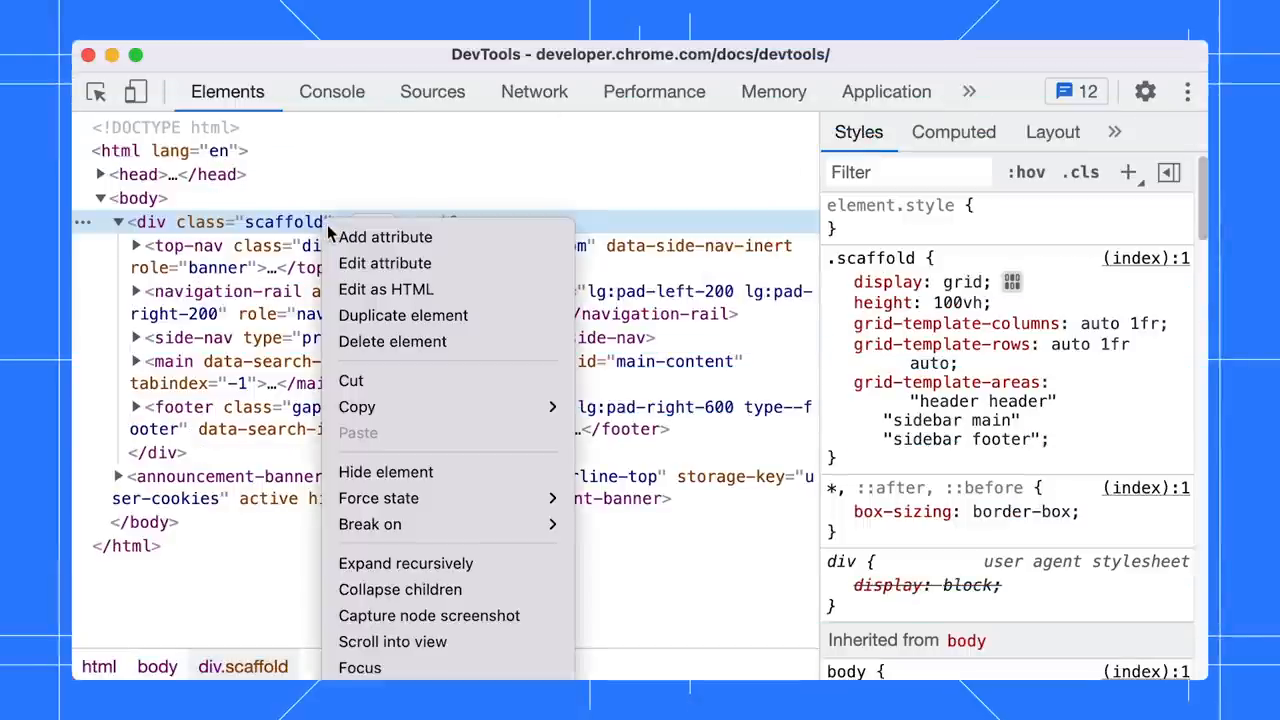
mouse_move(430, 291)
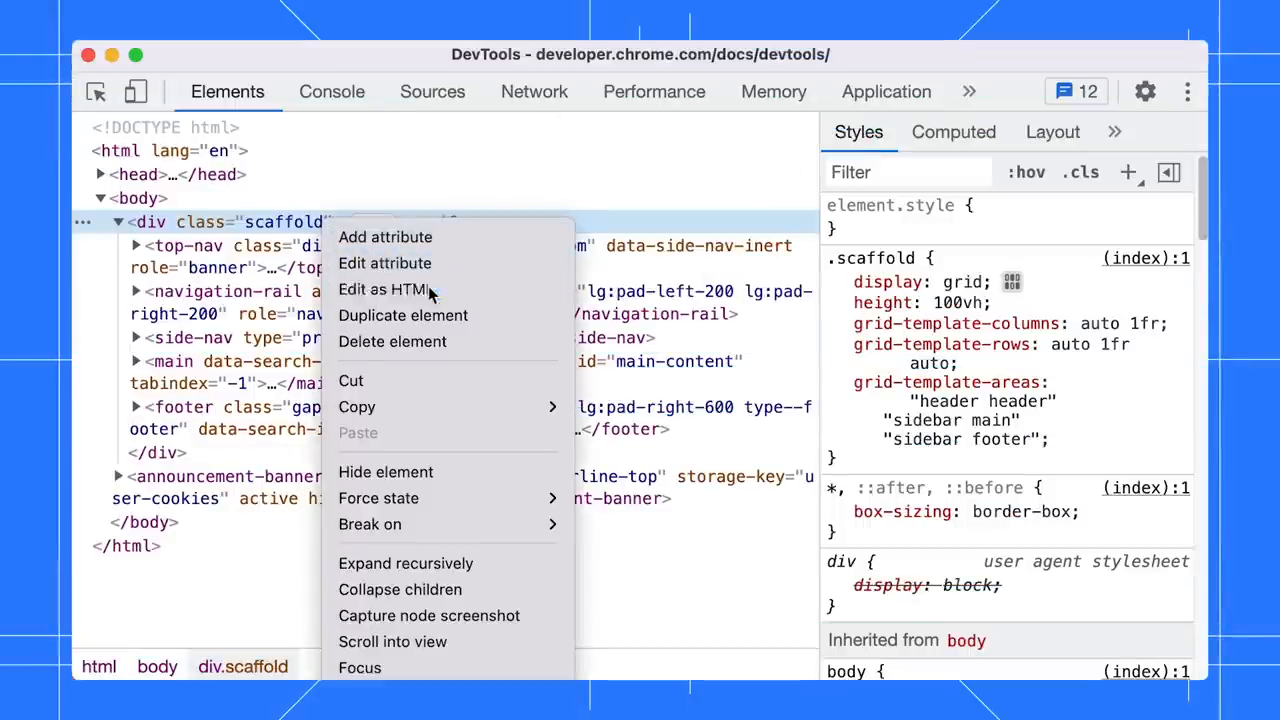
Step: Open the div.scaffold node in the Edit as HTML editor
left_click(384, 289)
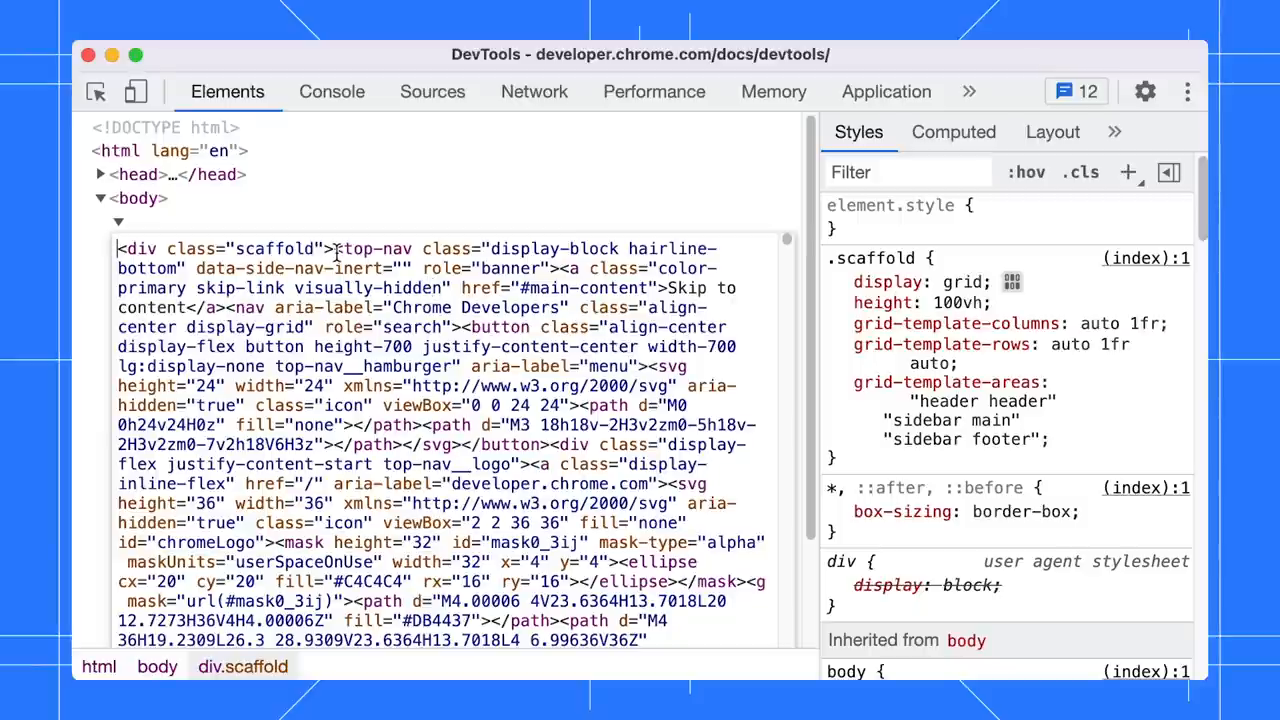